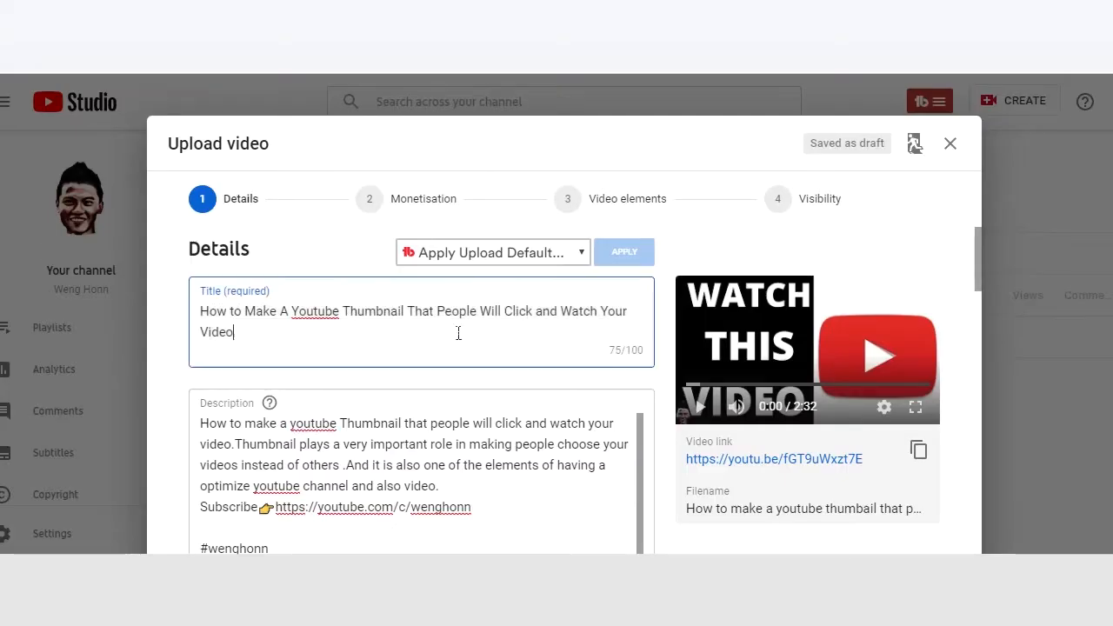
# - Show the playlist choices with 'Building A Successful Youtube Business' ticked for the upload
pyautogui.scroll(-3)
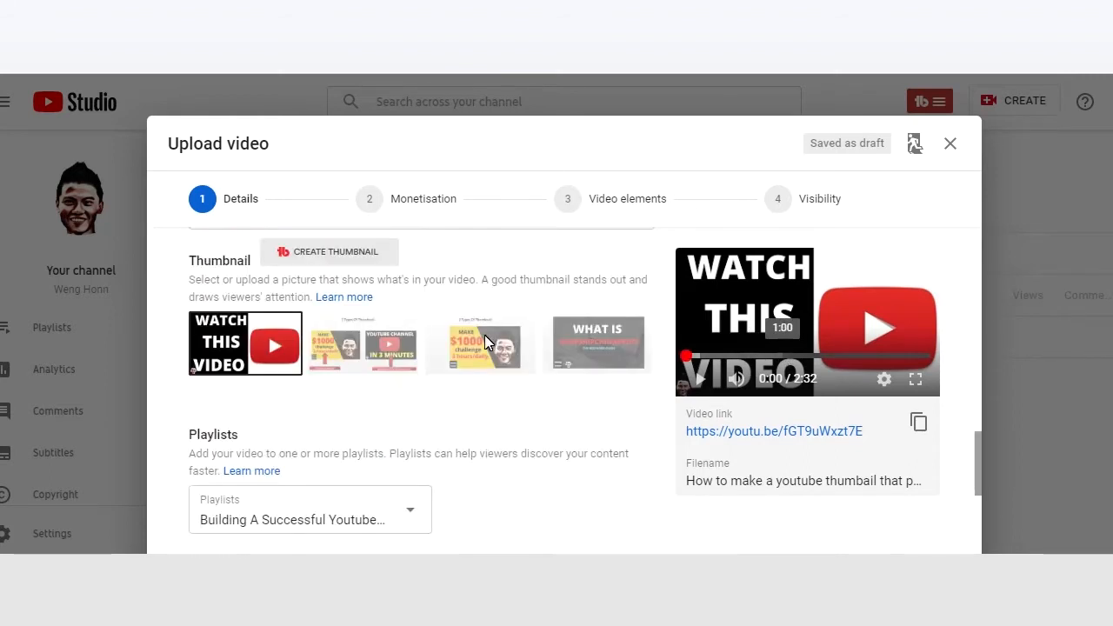
pyautogui.scroll(-3)
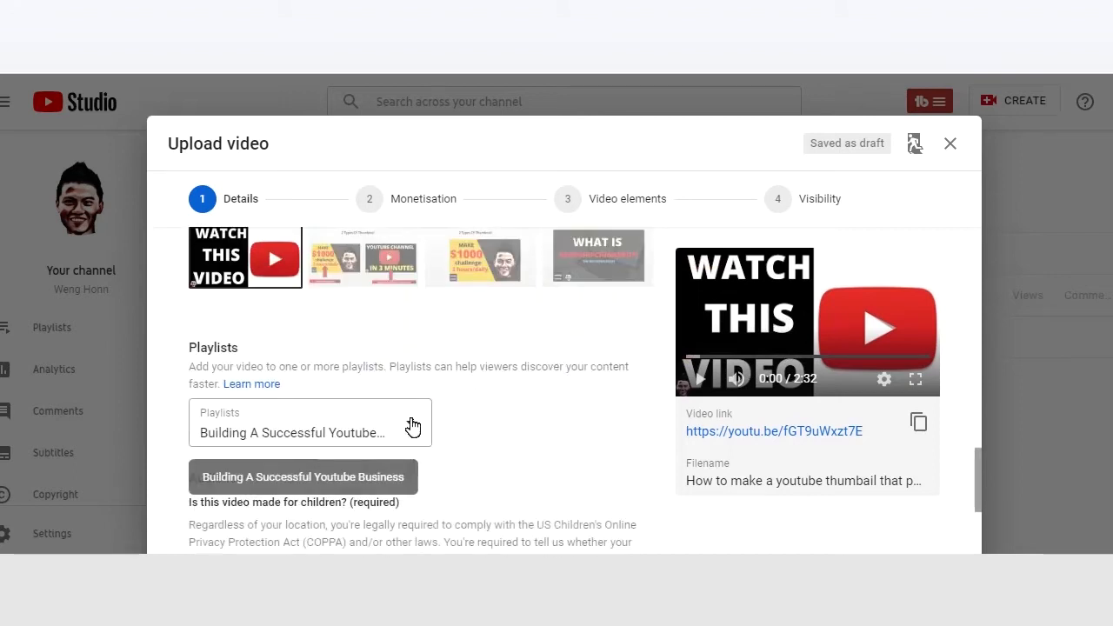
pyautogui.click(310, 431)
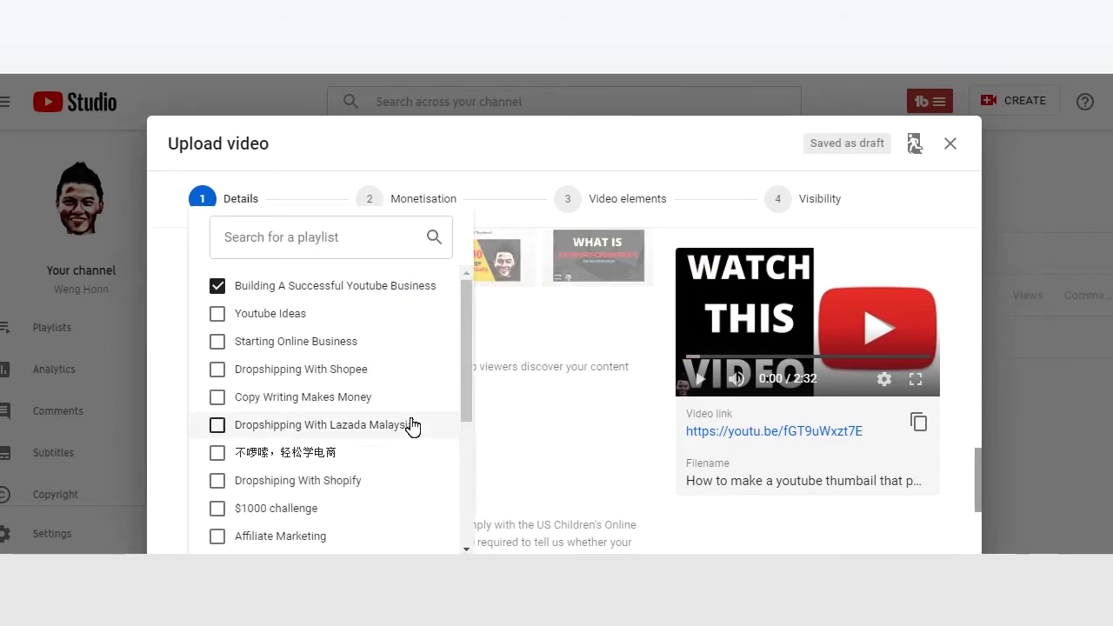
pyautogui.moveTo(471, 349)
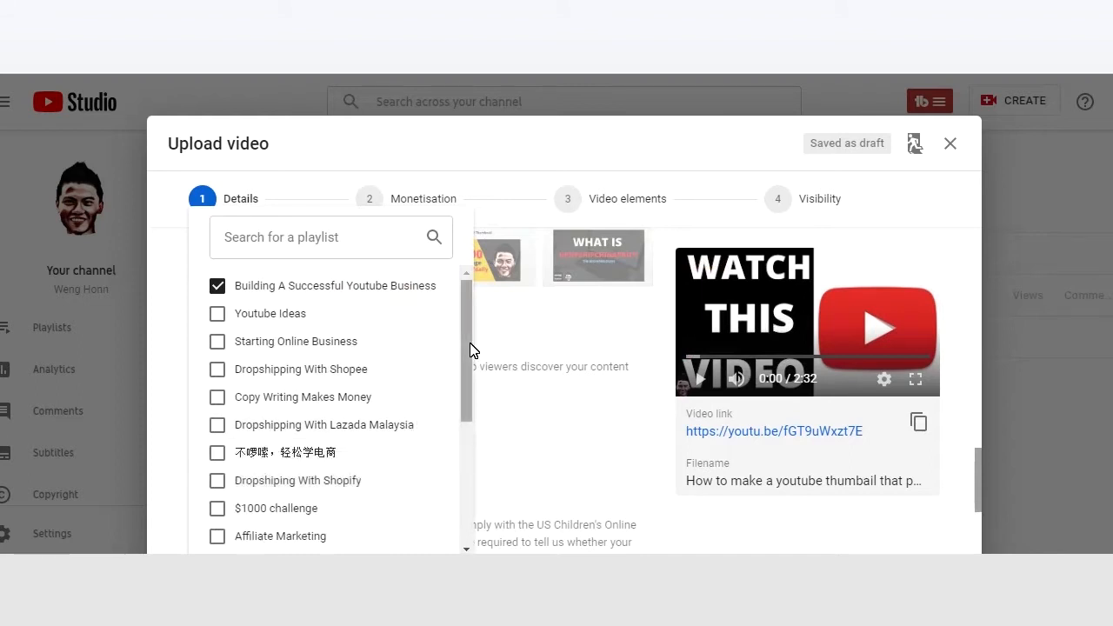
pyautogui.moveTo(444, 391)
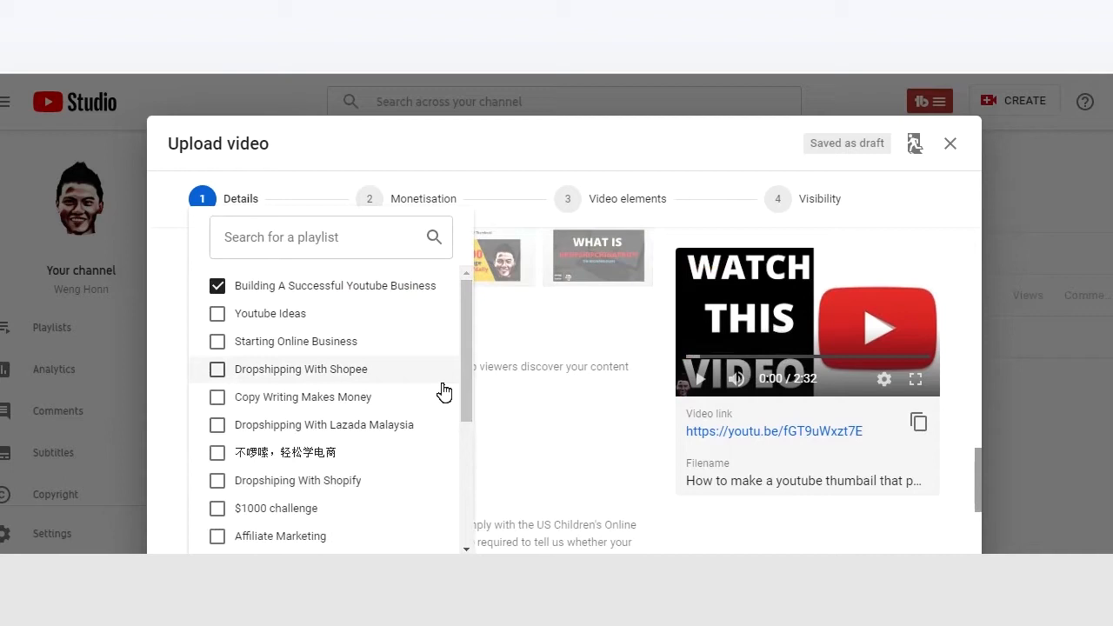
pyautogui.scroll(-3)
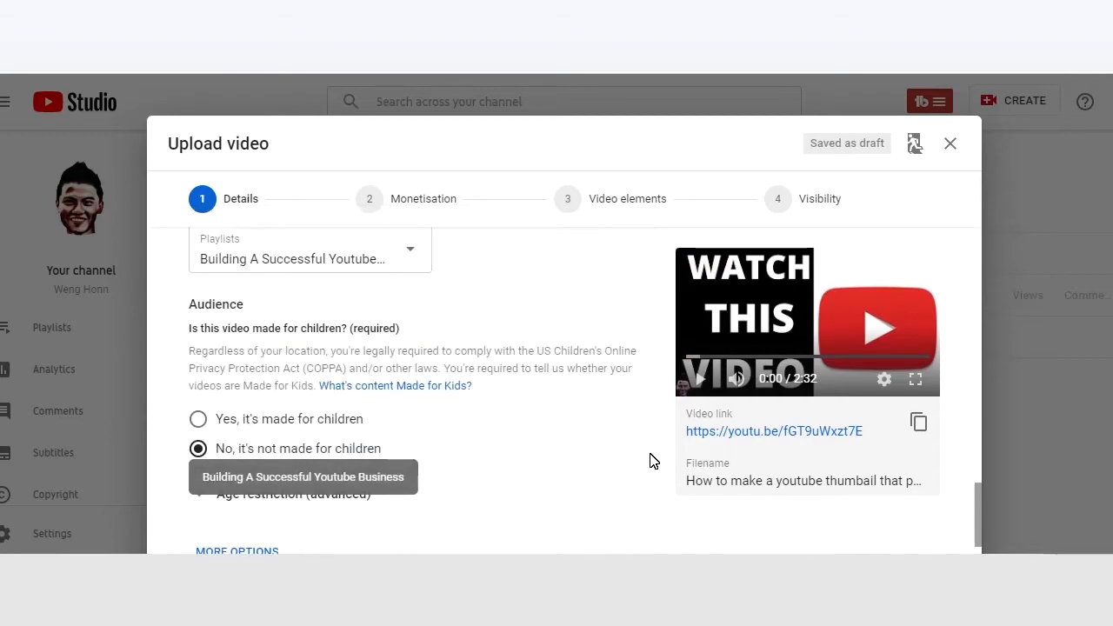
pyautogui.moveTo(357, 452)
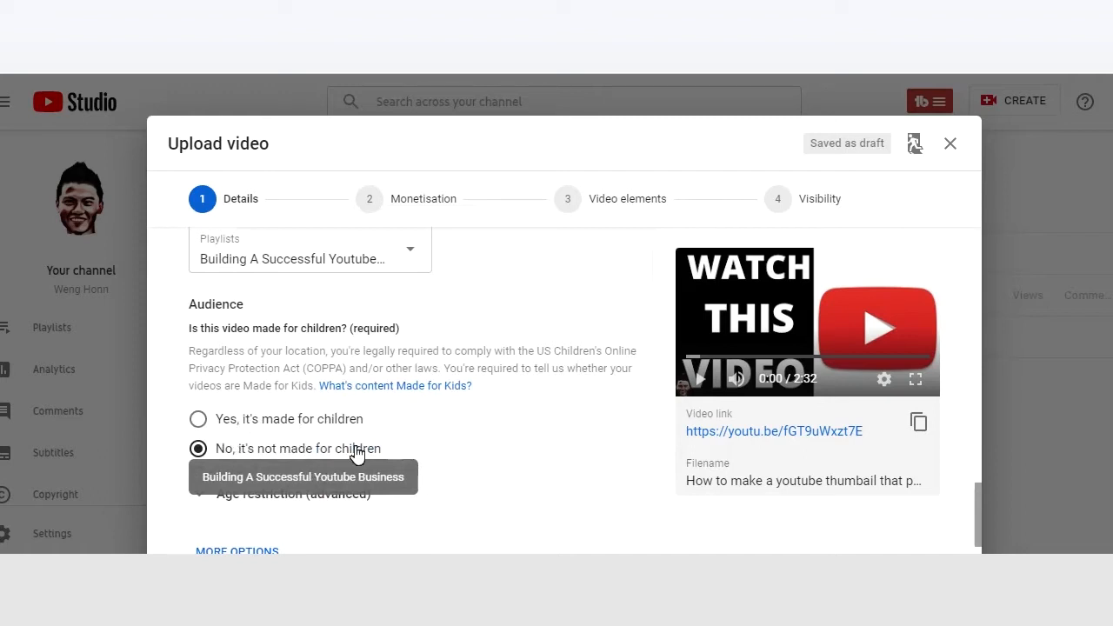
pyautogui.moveTo(358, 452)
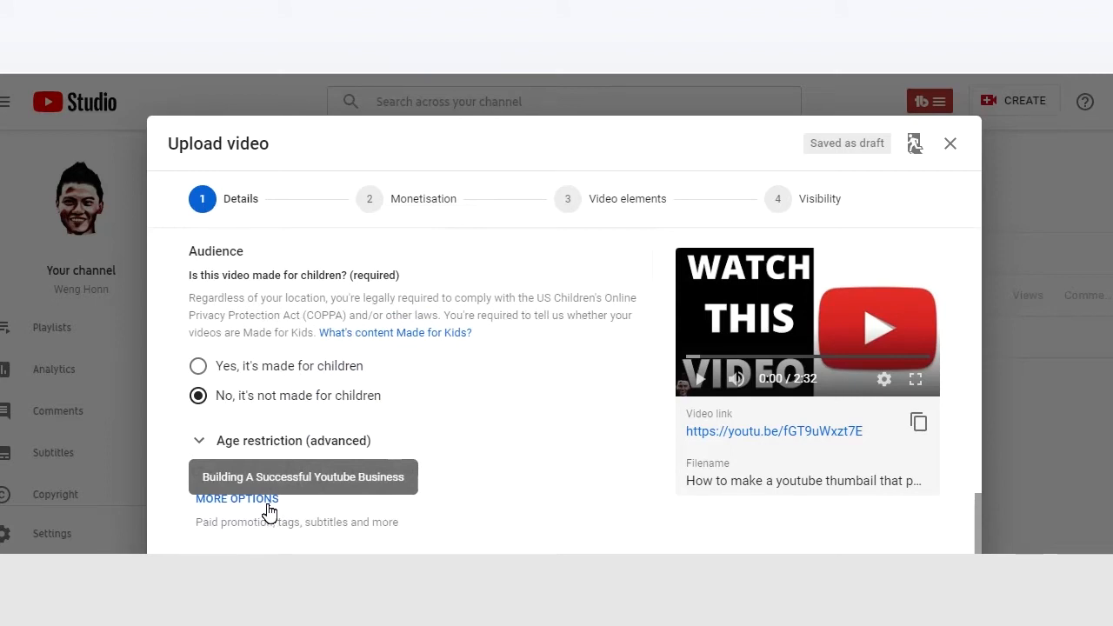
# - Scroll the expanded details down to the paid promotion and empty Tags field
pyautogui.scroll(-3)
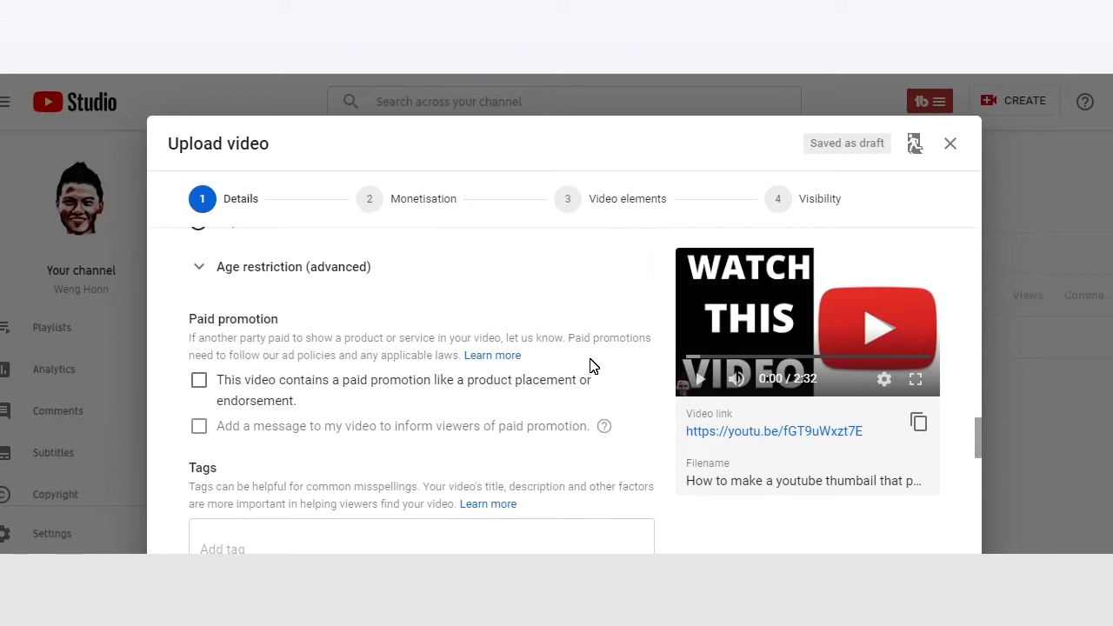
pyautogui.scroll(-3)
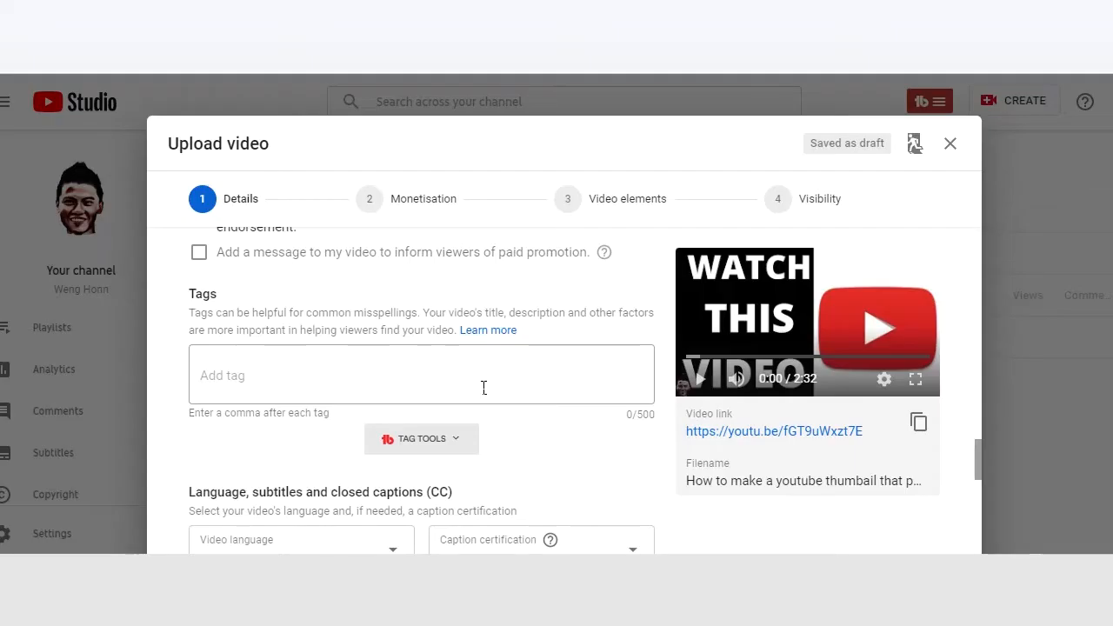
pyautogui.moveTo(745, 73)
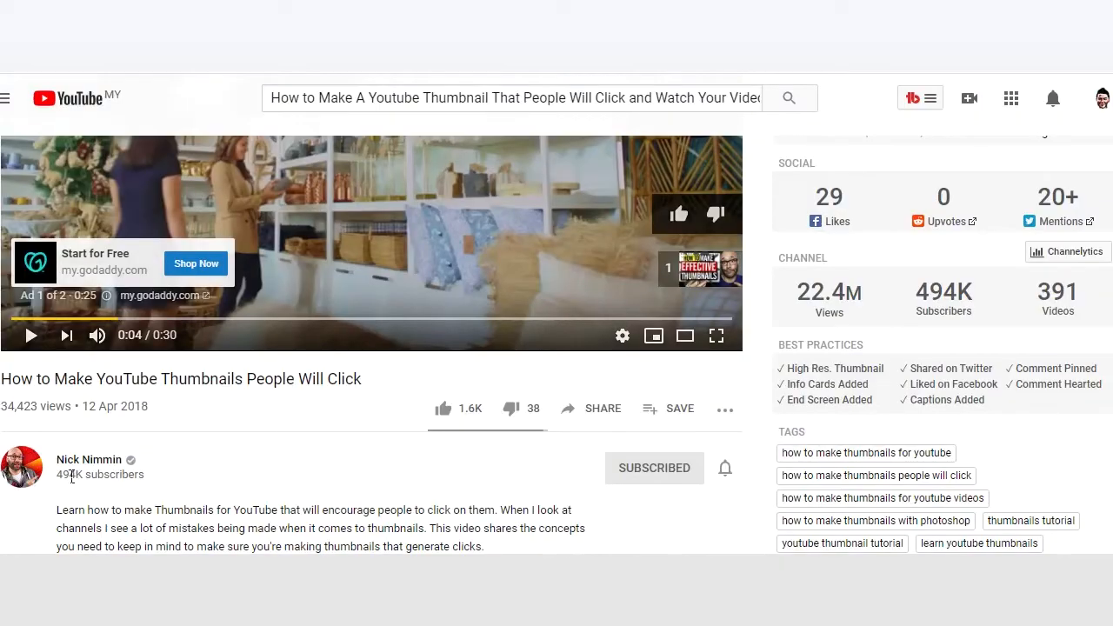
pyautogui.moveTo(13, 415)
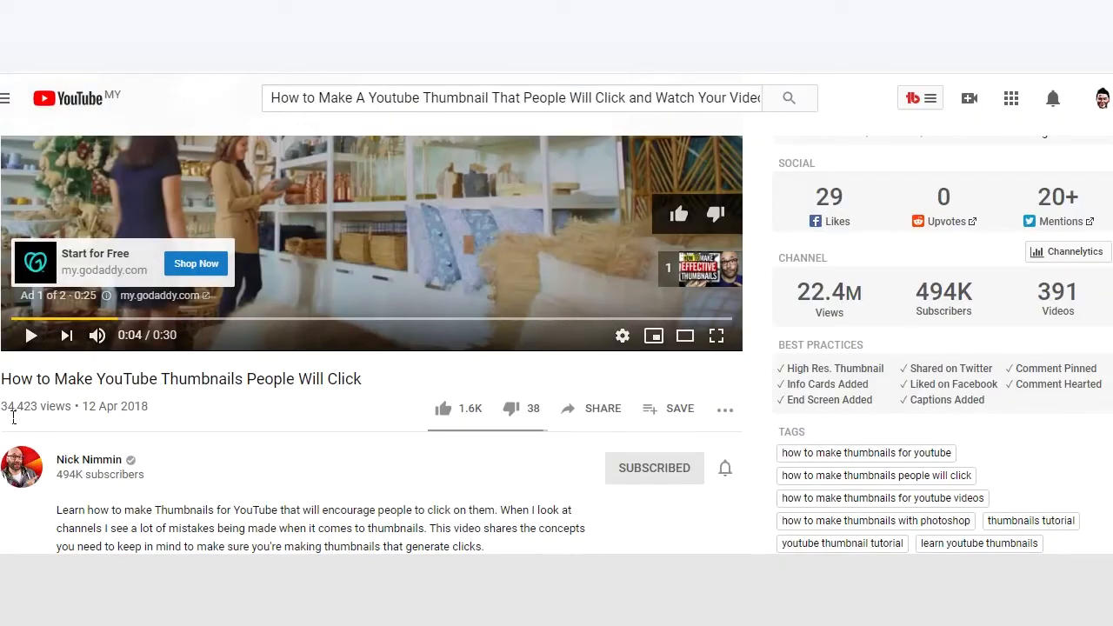
pyautogui.moveTo(438, 425)
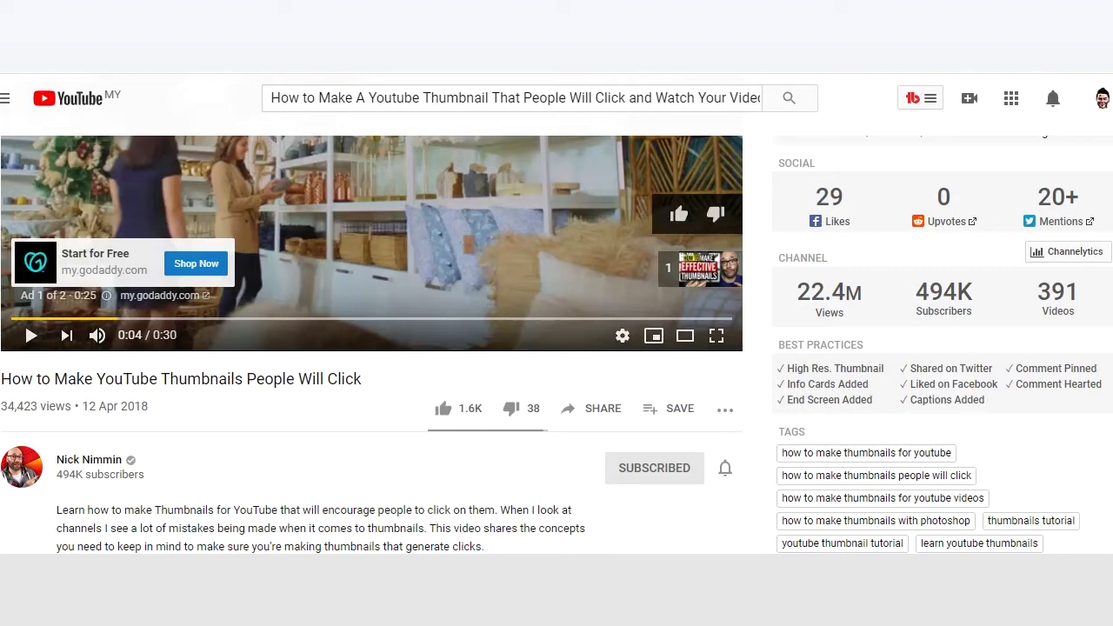
pyautogui.moveTo(866, 306)
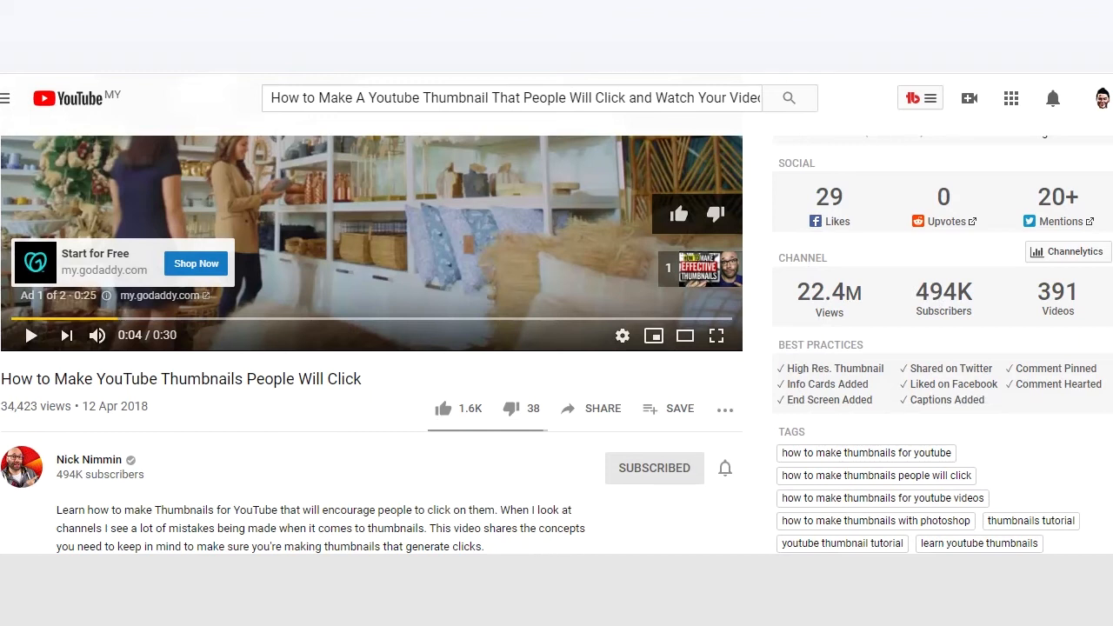
# - Copy the reference thumbnail tutorial's tags to the clipboard via the tag extension's Copy To menu
pyautogui.scroll(-3)
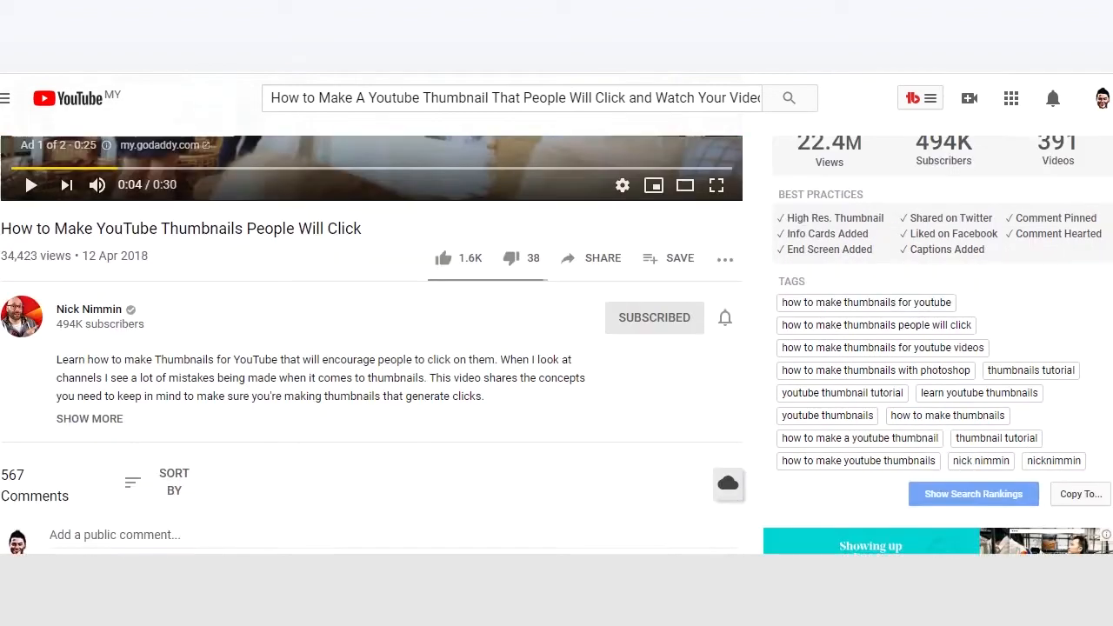
pyautogui.scroll(-3)
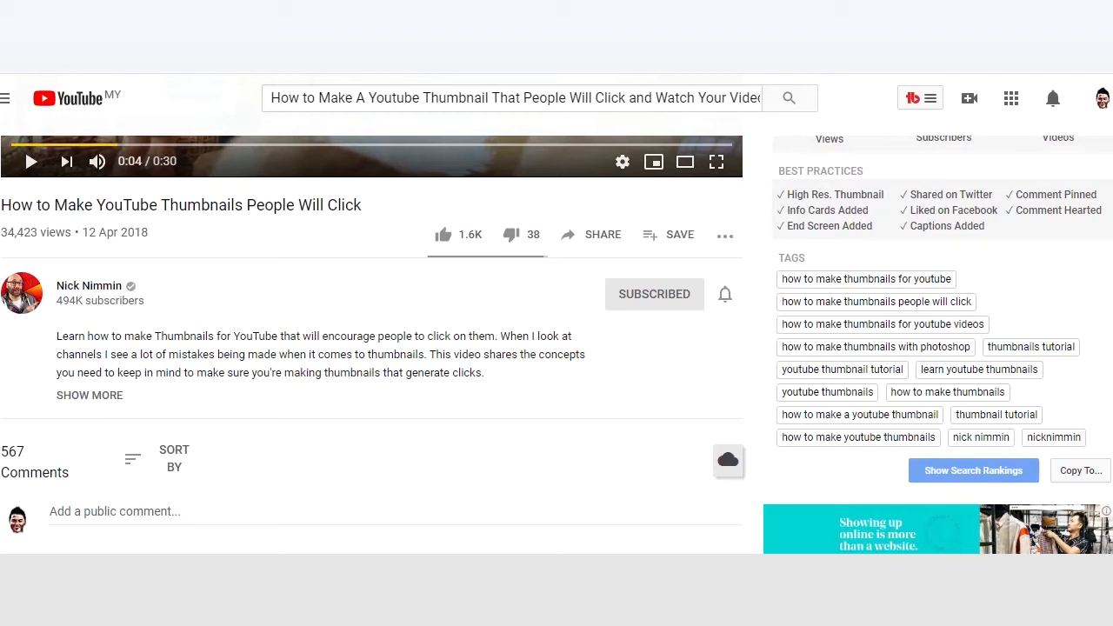
pyautogui.moveTo(765, 435)
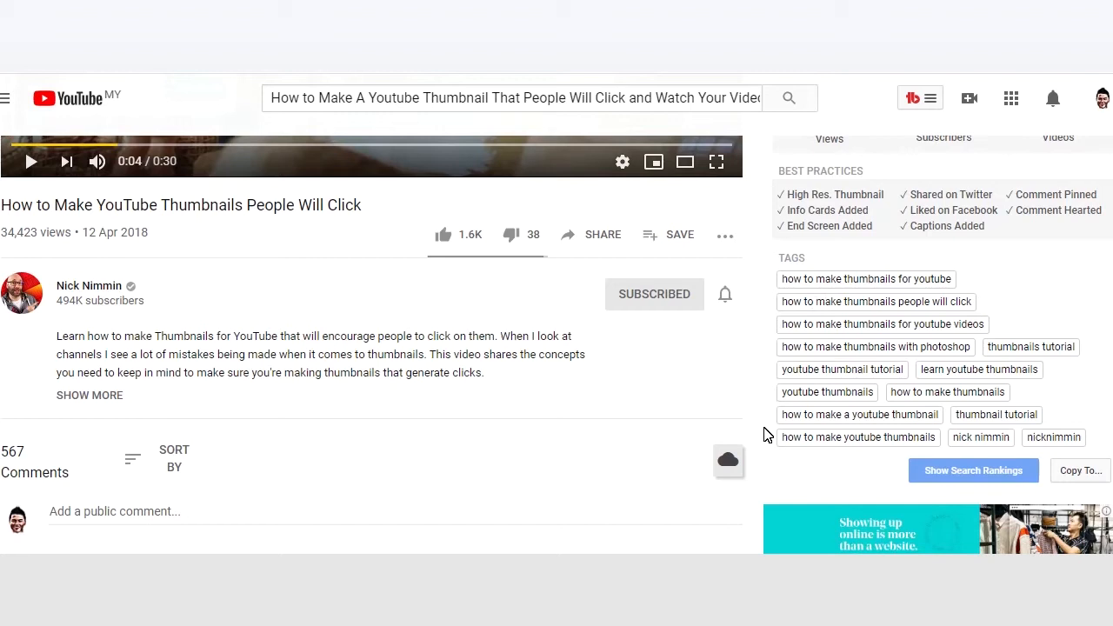
pyautogui.click(1078, 470)
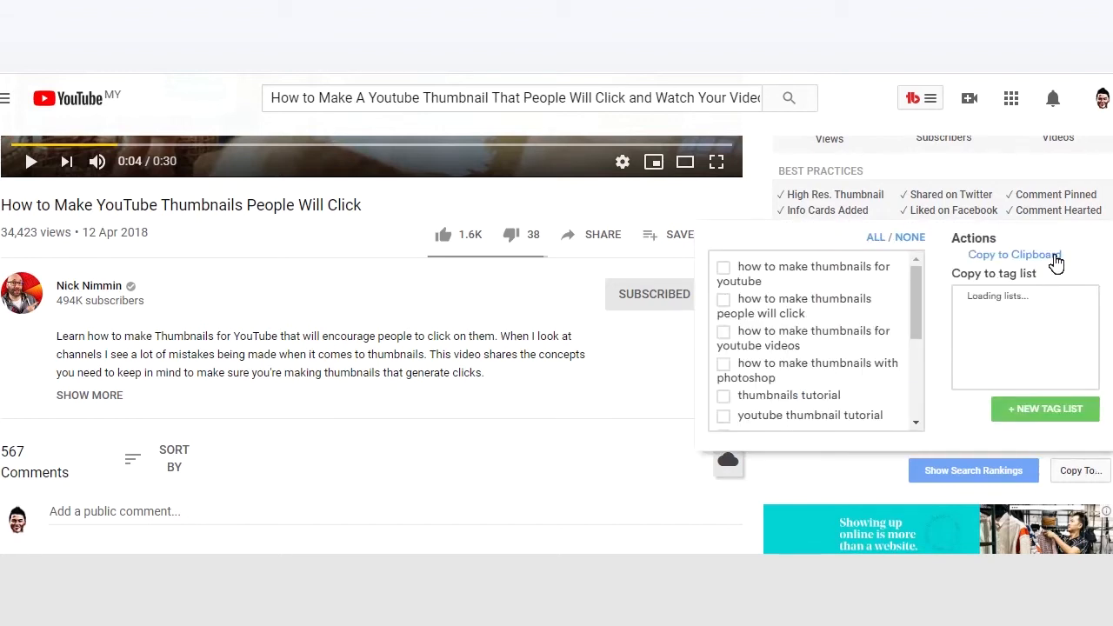
pyautogui.click(1014, 254)
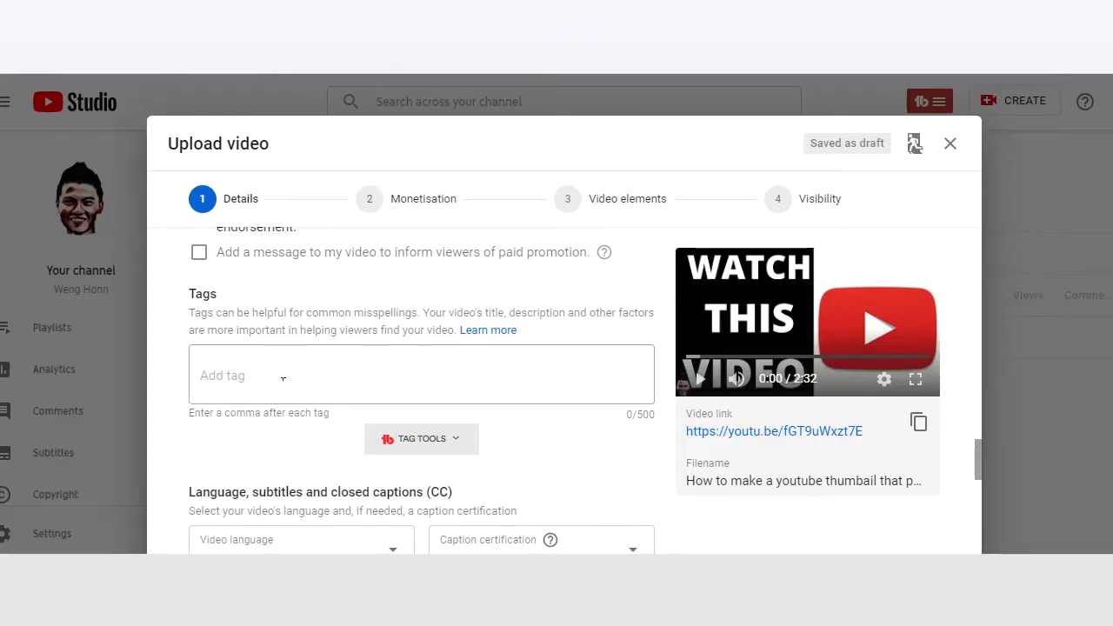
# - Paste the copied thumbnail tags into the Tags field and continue to Monetisation
pyautogui.click(421, 374)
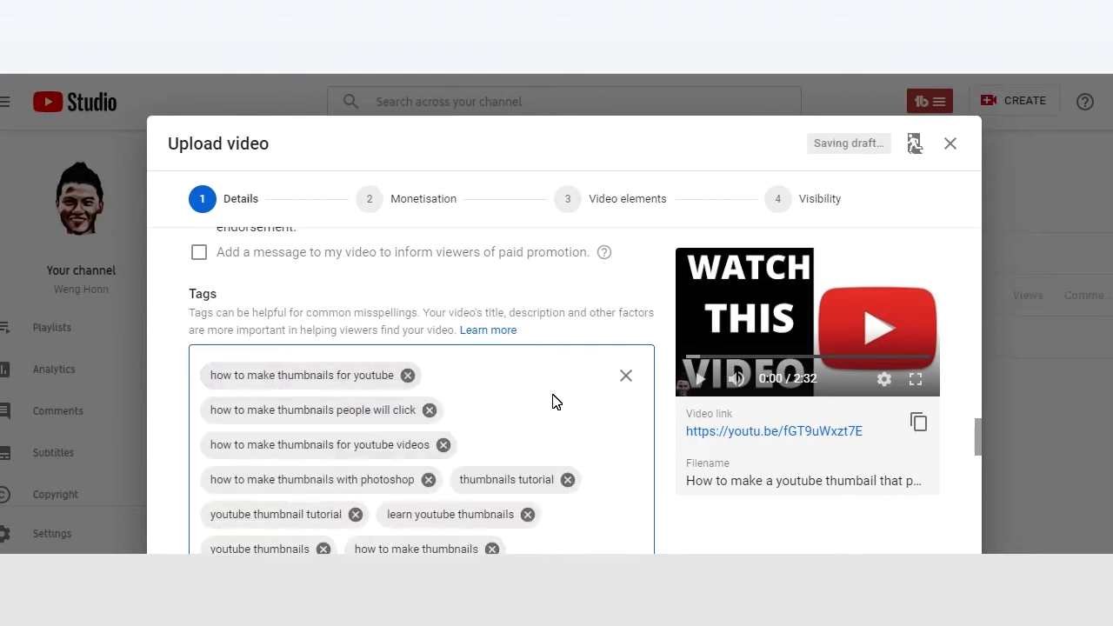
pyautogui.scroll(-3)
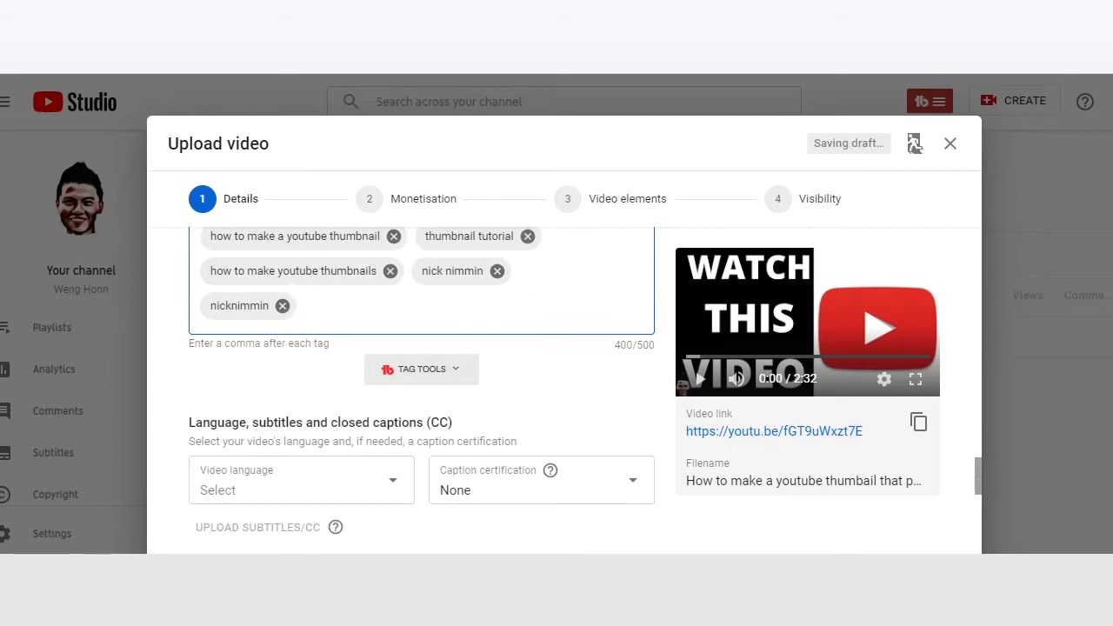
pyautogui.click(946, 532)
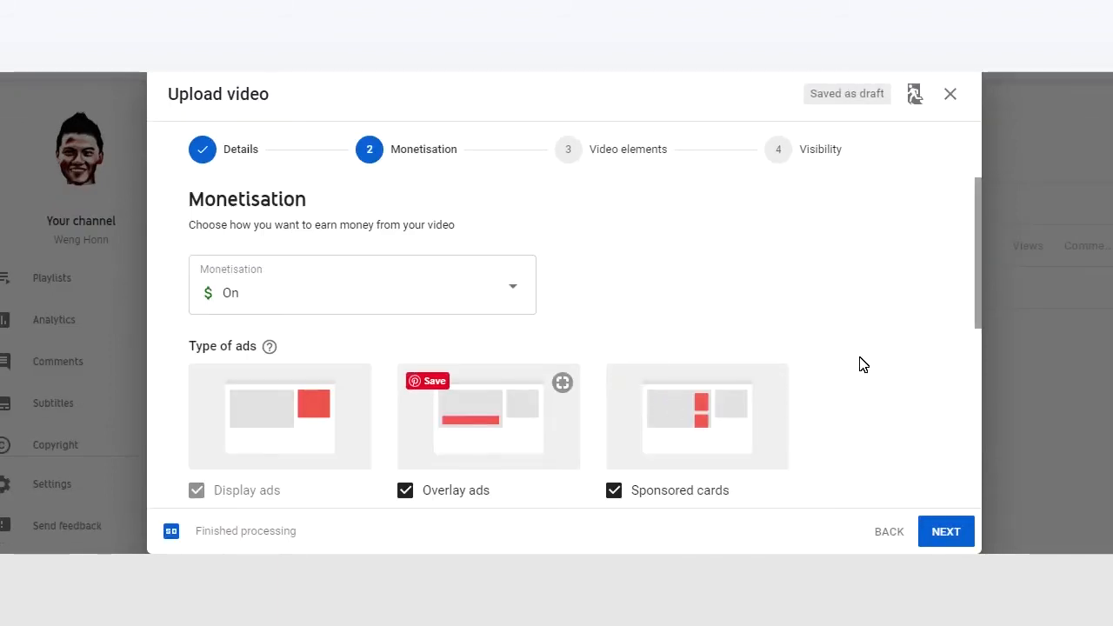
# - Leave ads on and advance from Monetisation to the Video elements step
pyautogui.scroll(-3)
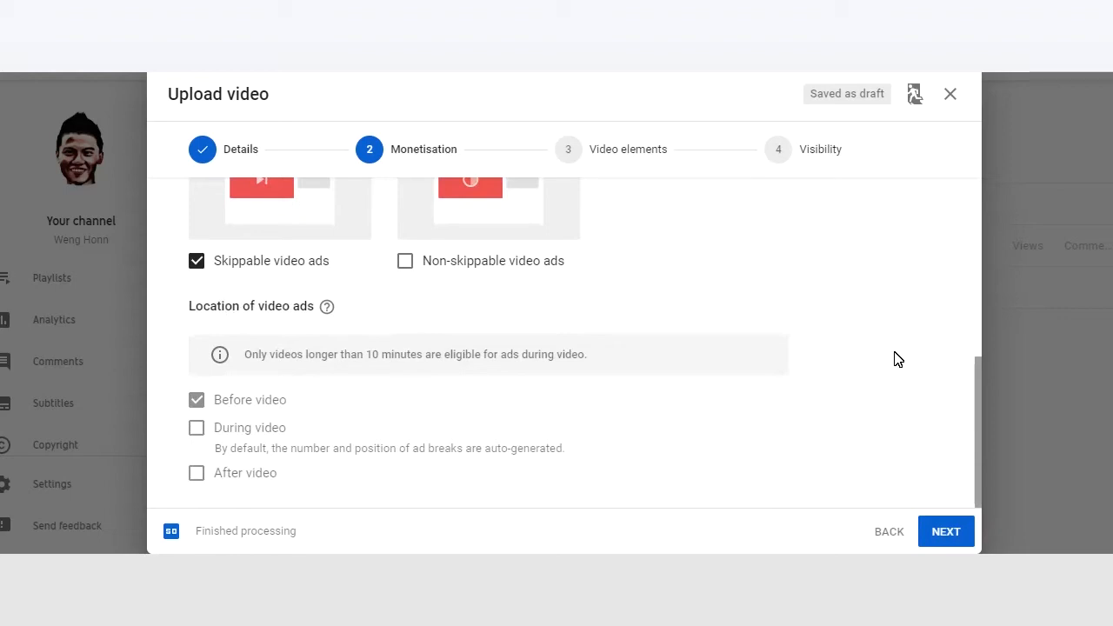
pyautogui.click(946, 532)
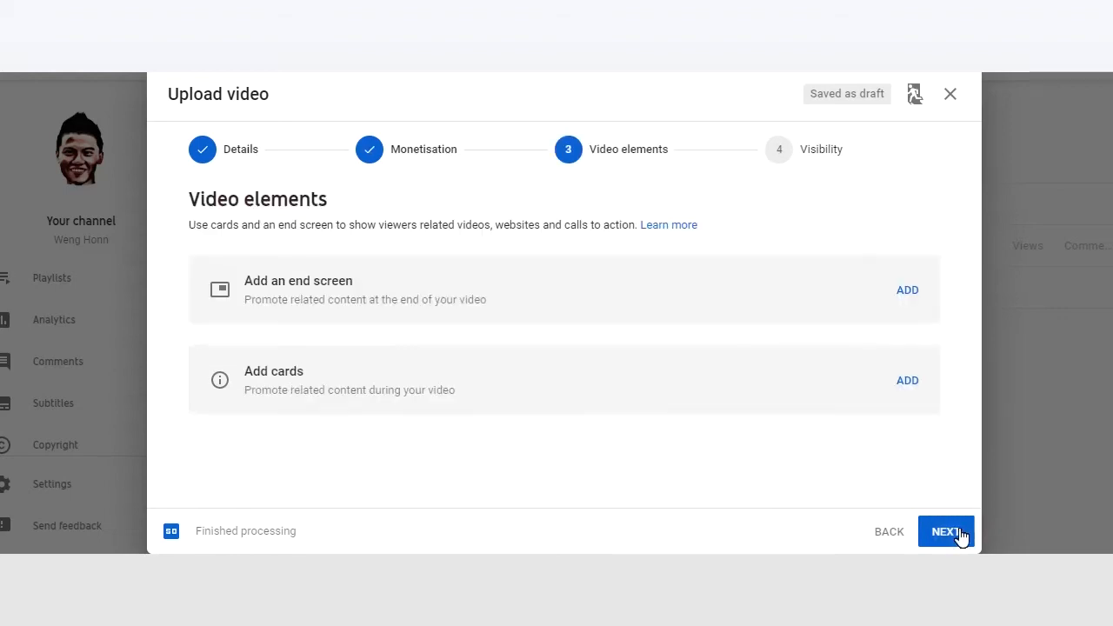
pyautogui.moveTo(800, 307)
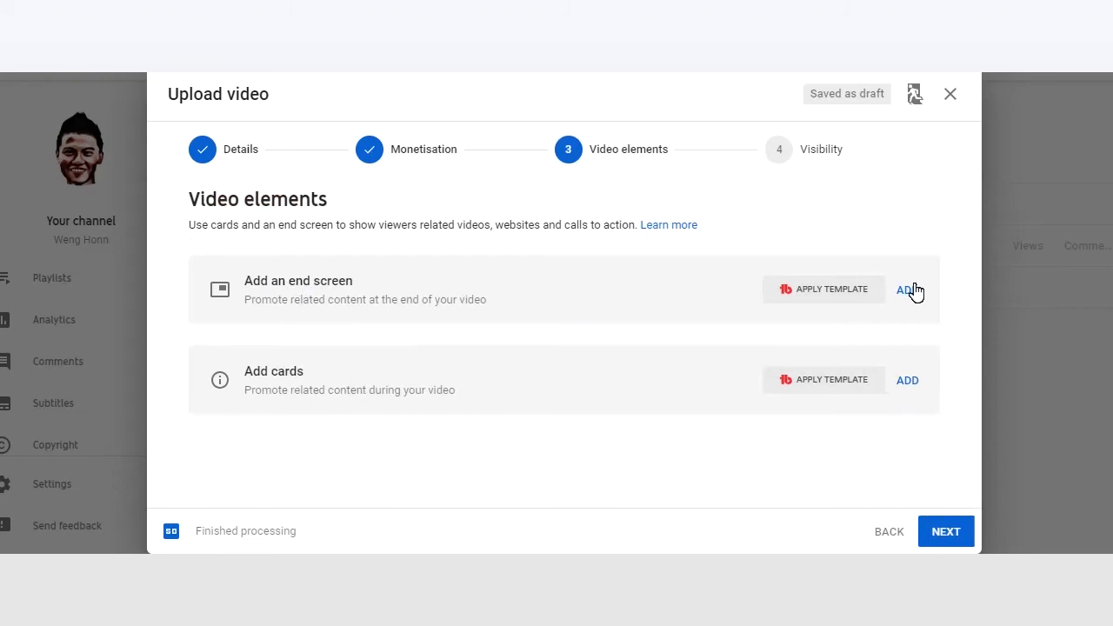
# - Start an end screen Video or Playlist element and switch the picker to the channel's playlists
pyautogui.click(904, 288)
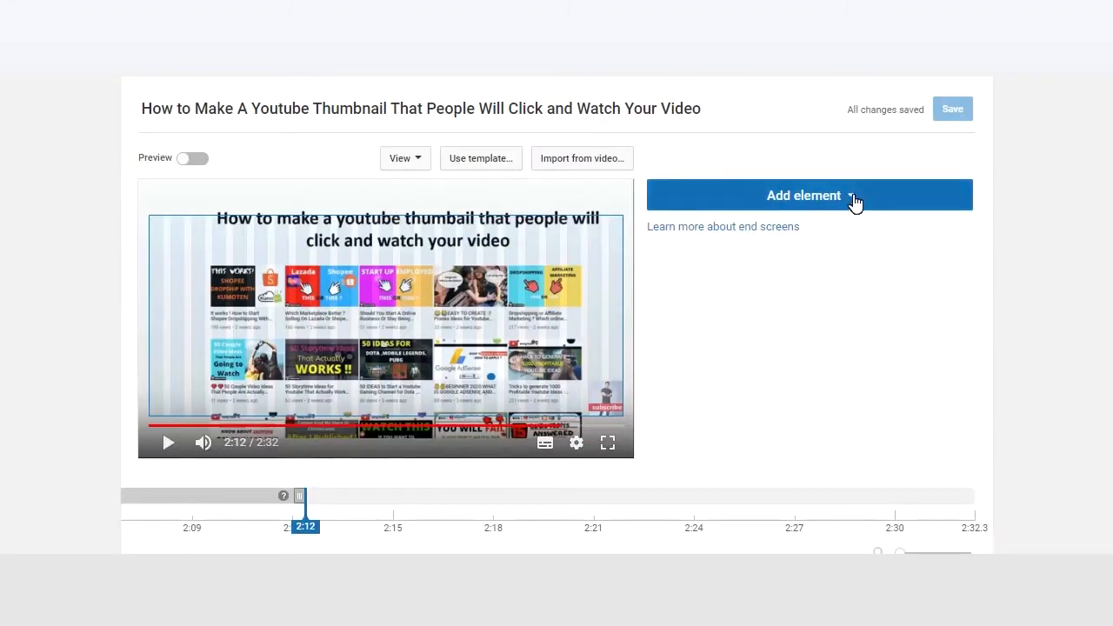
pyautogui.click(803, 195)
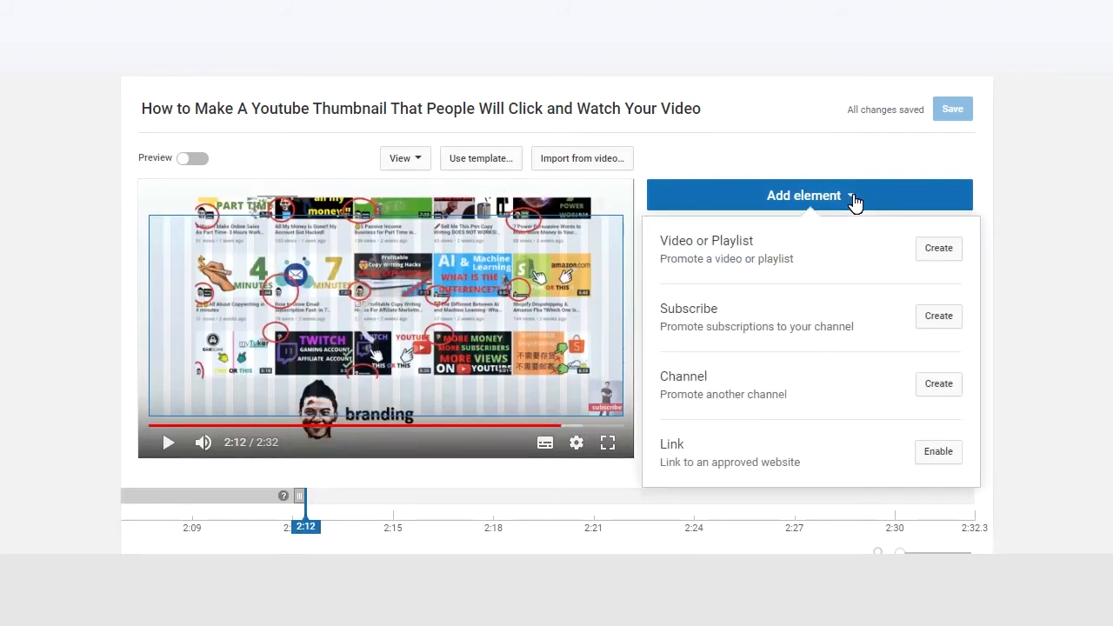
pyautogui.moveTo(782, 272)
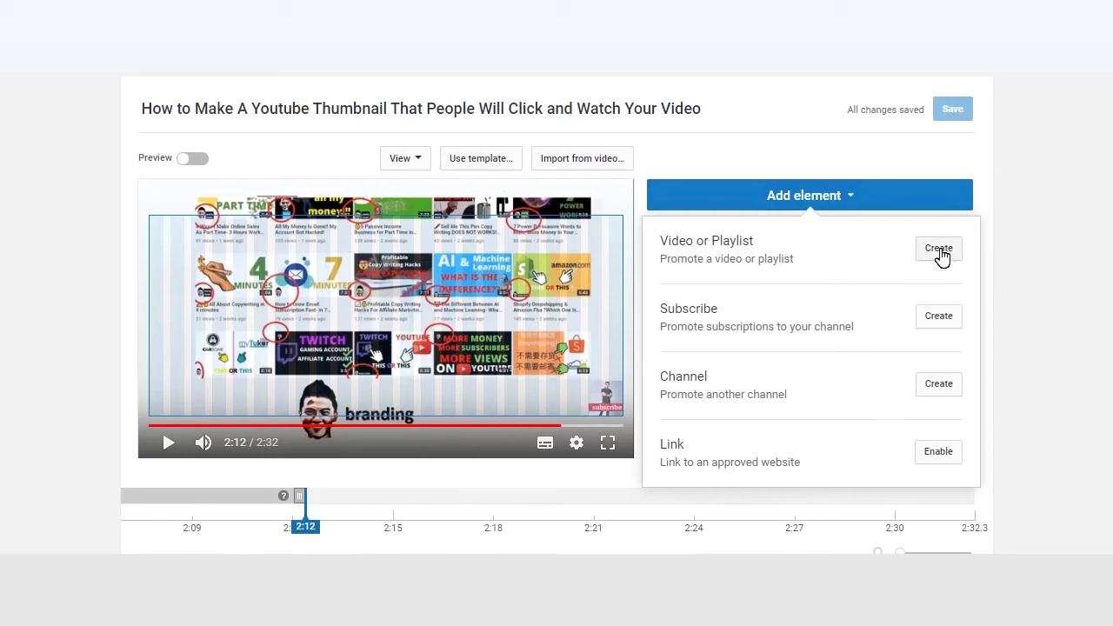
pyautogui.click(939, 249)
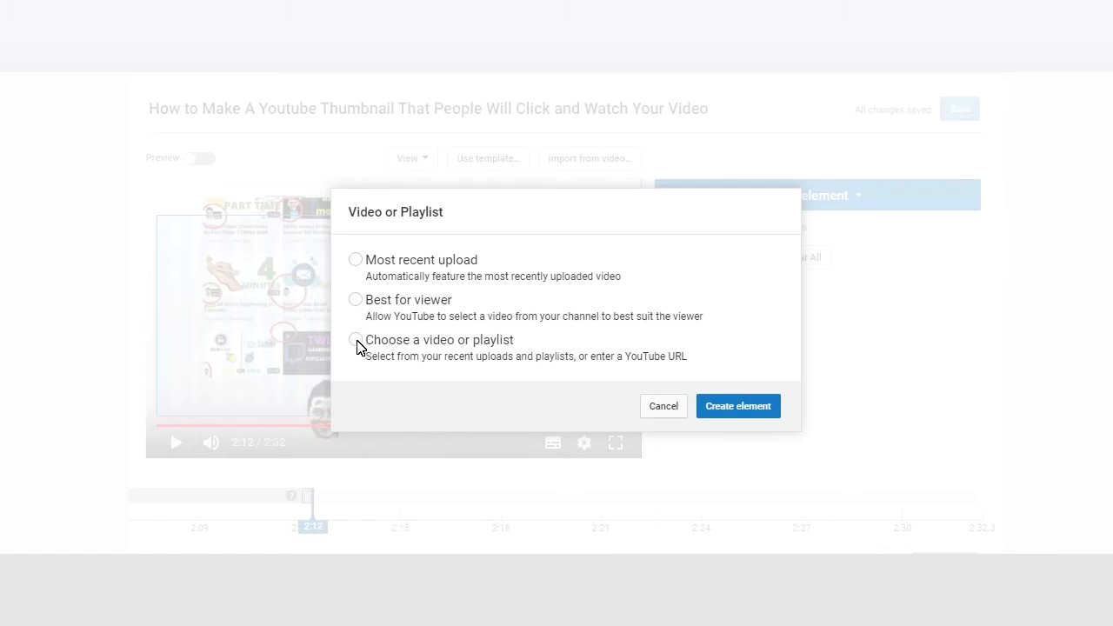
pyautogui.click(355, 339)
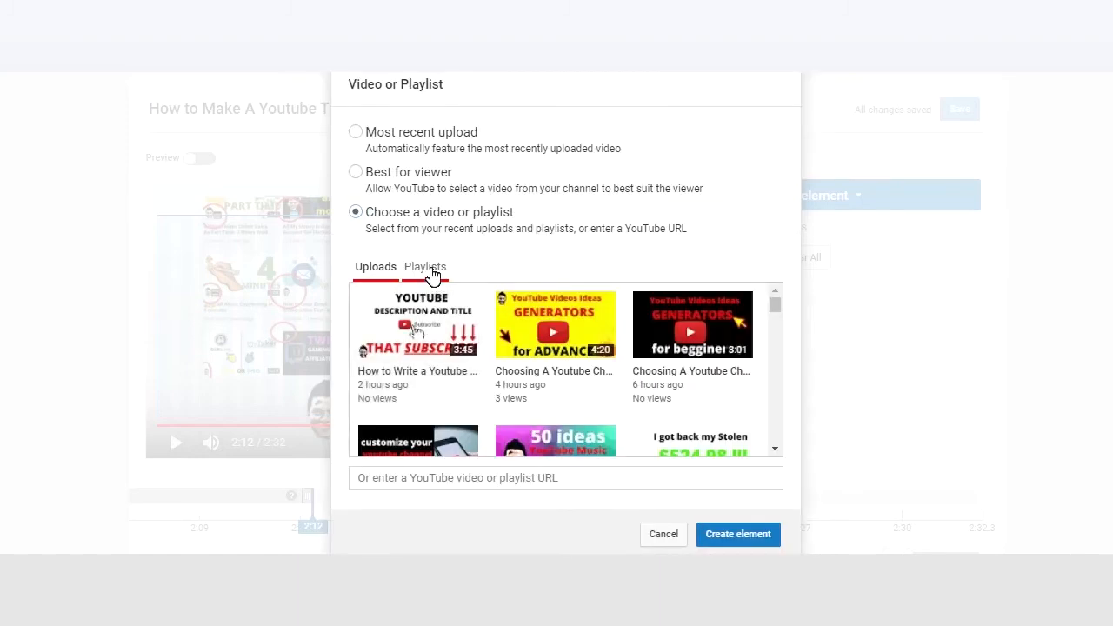
pyautogui.click(424, 266)
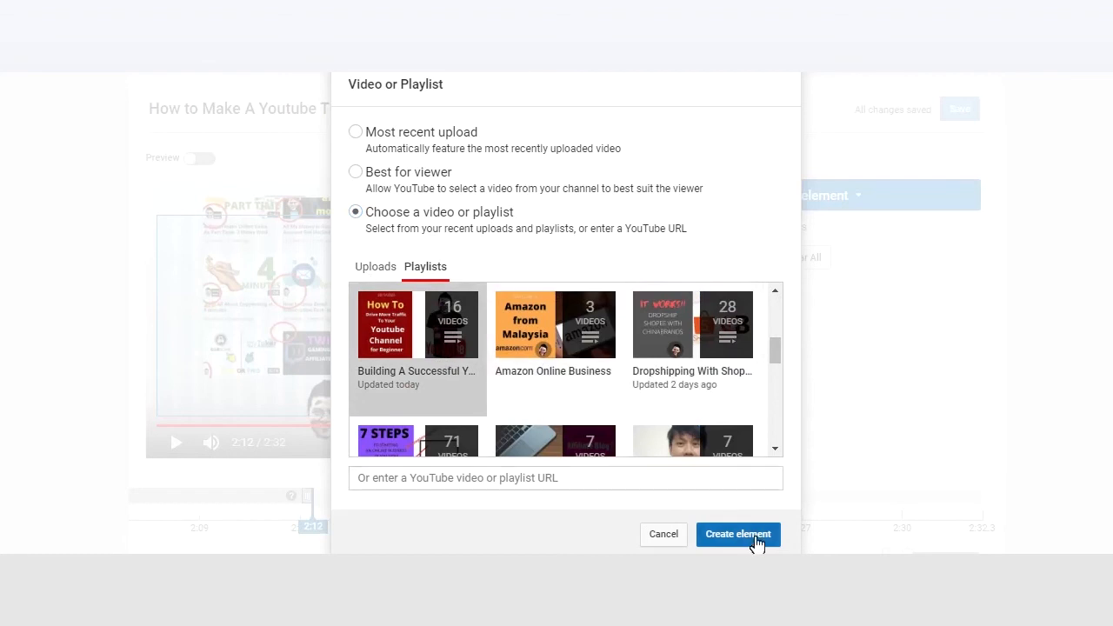
# - Create the 'Building A Successful Youtube Business' playlist element, save the end screen and return to the upload
pyautogui.click(738, 534)
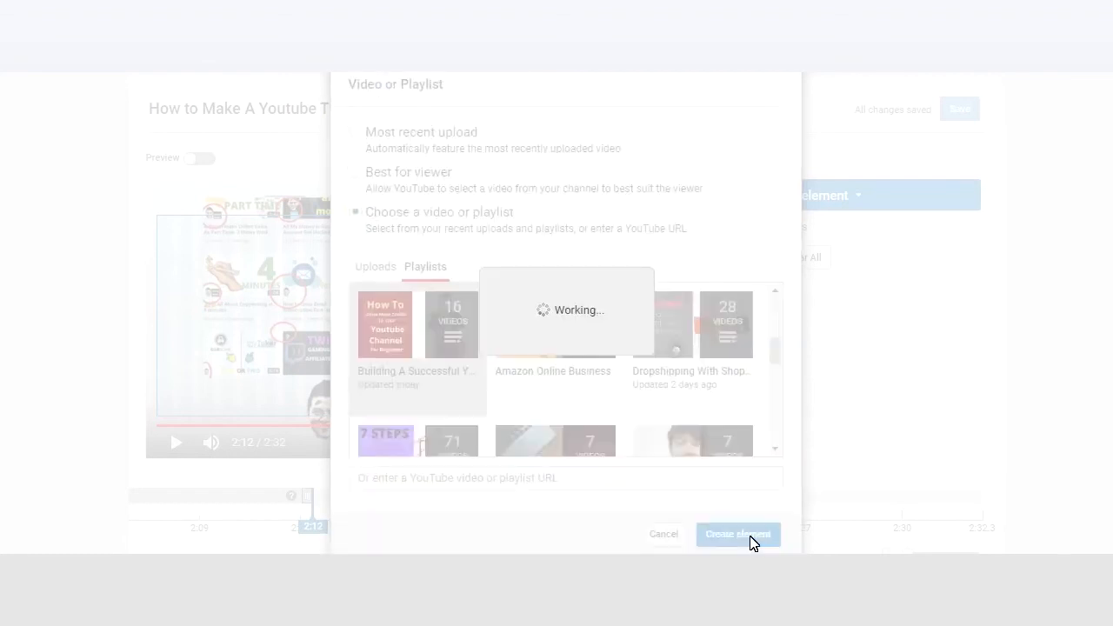
pyautogui.click(737, 534)
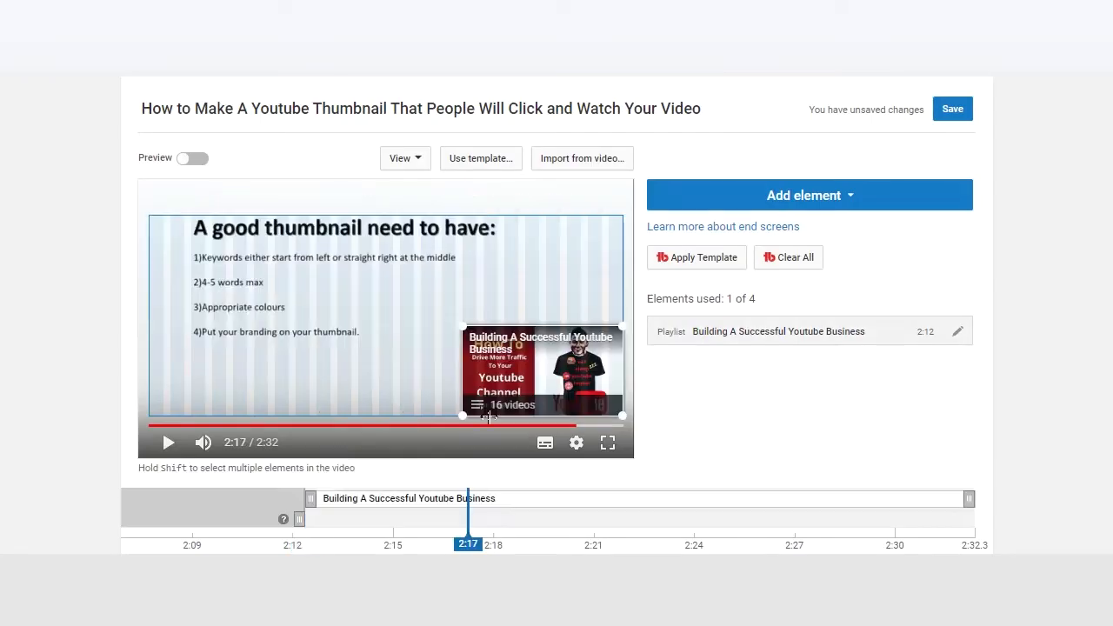
pyautogui.click(953, 108)
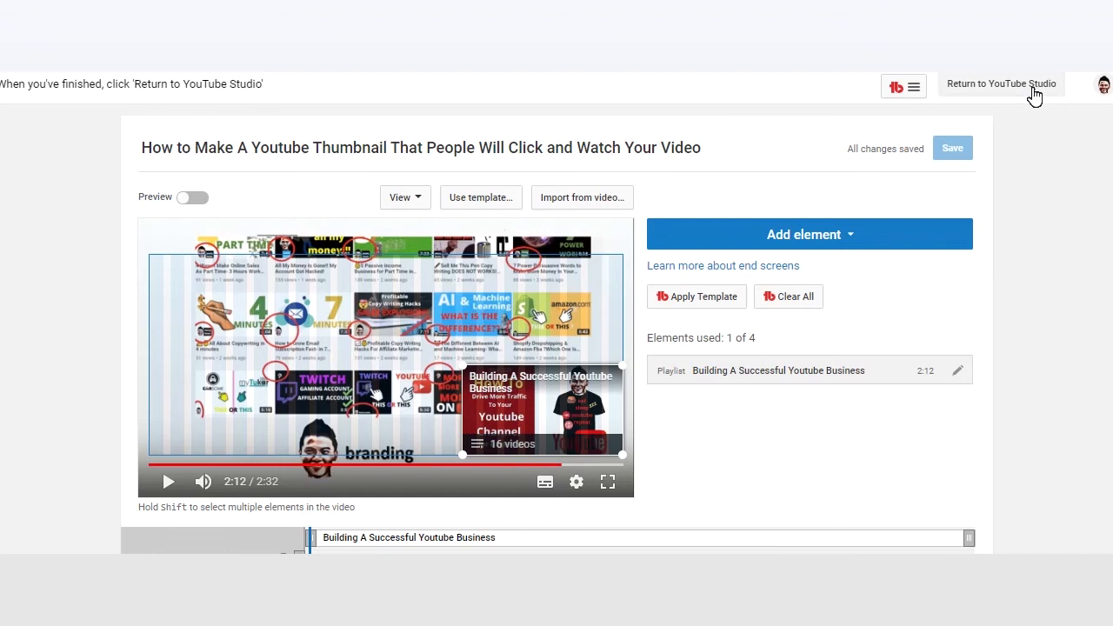
pyautogui.click(999, 83)
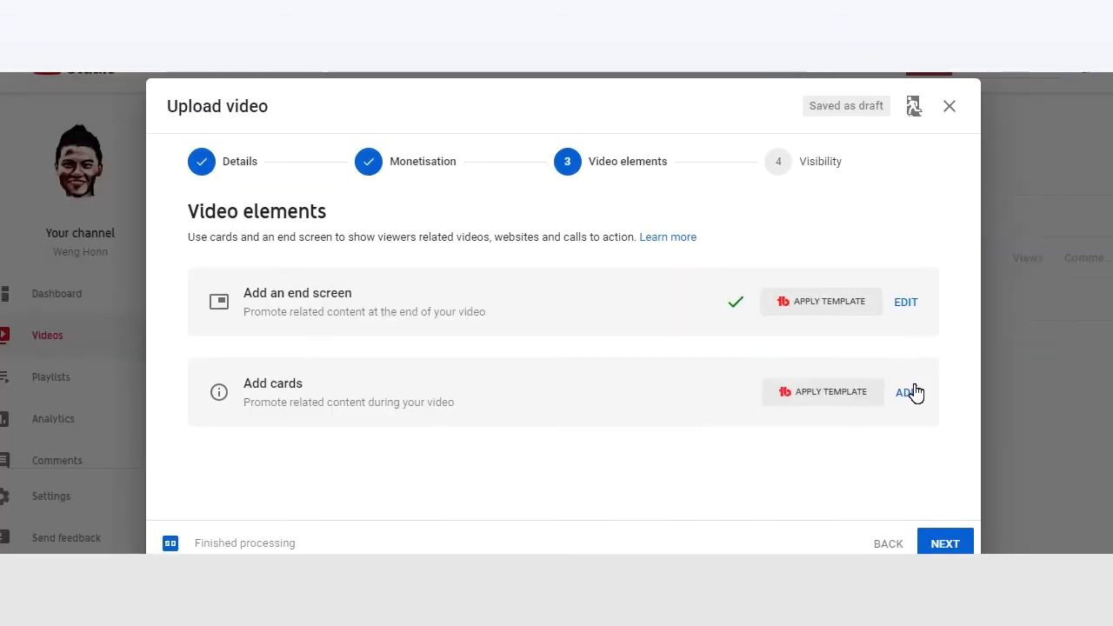
# - Add a Video card linking to the upload about writing YouTube video titles
pyautogui.click(904, 392)
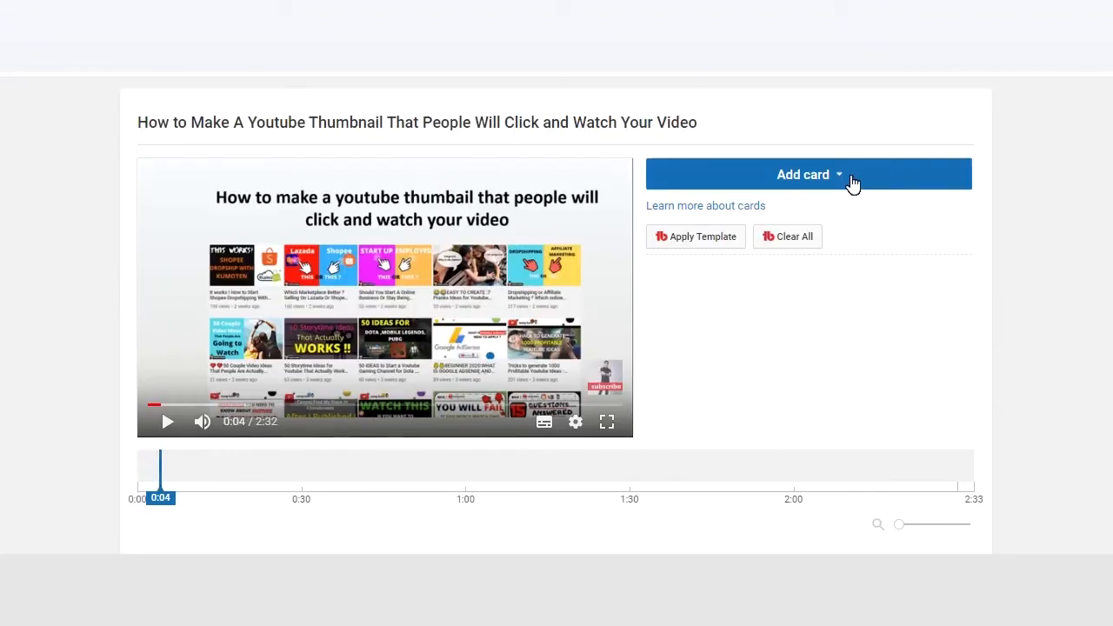
pyautogui.click(803, 173)
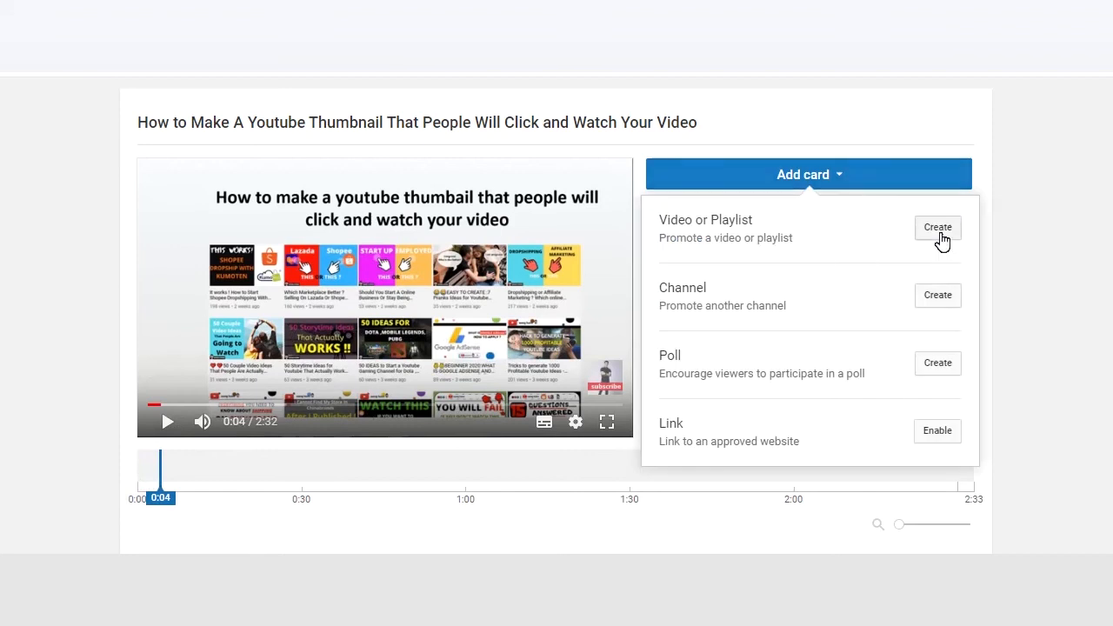
pyautogui.click(937, 226)
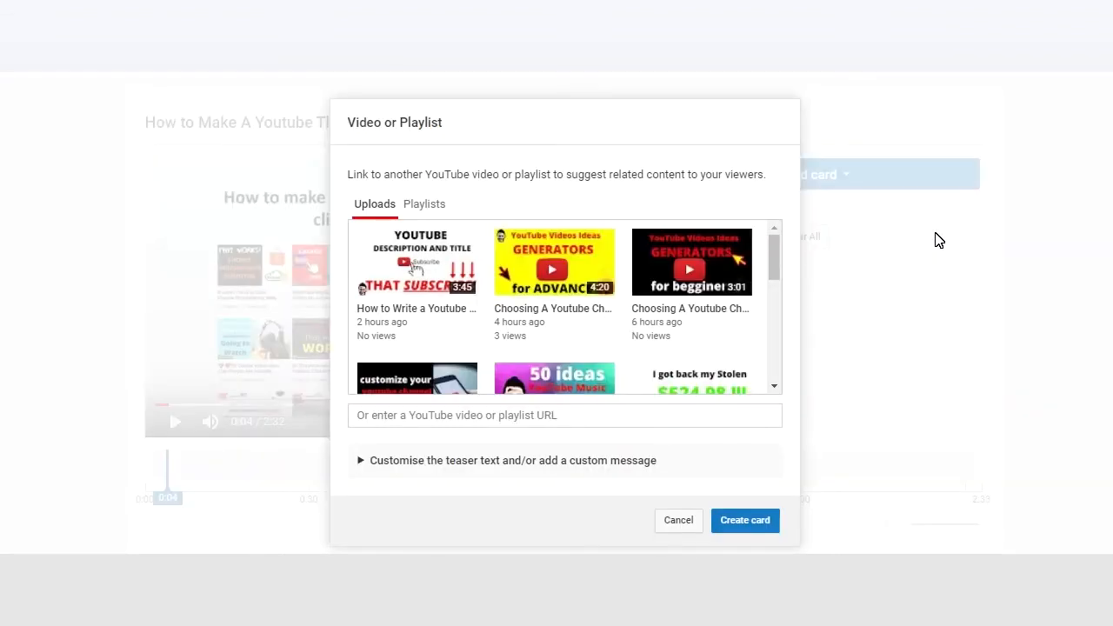
pyautogui.click(417, 260)
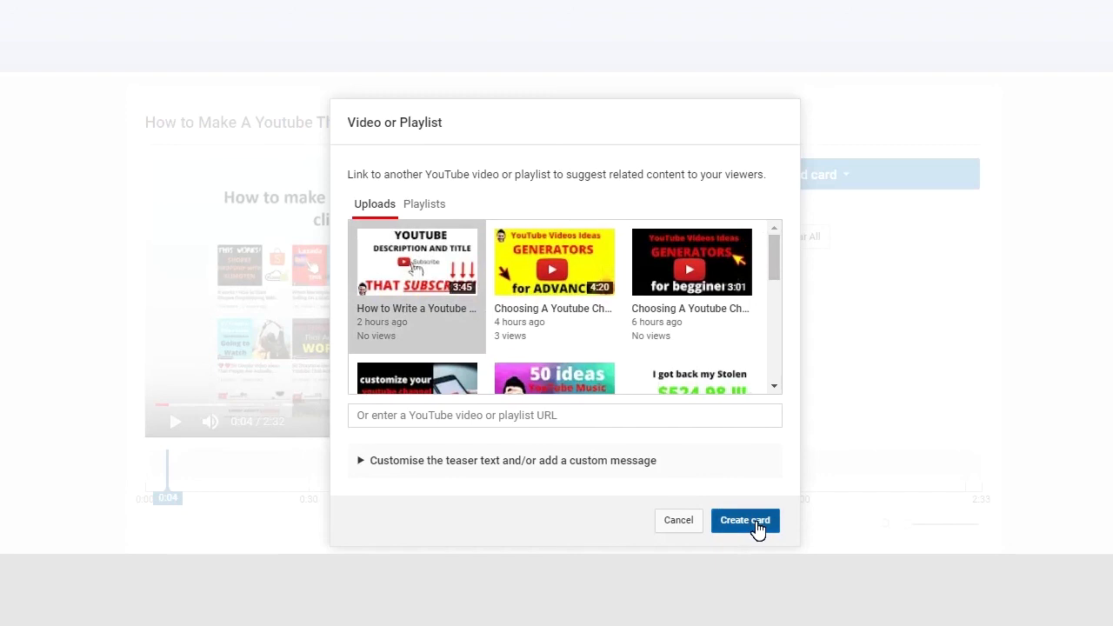
pyautogui.click(745, 520)
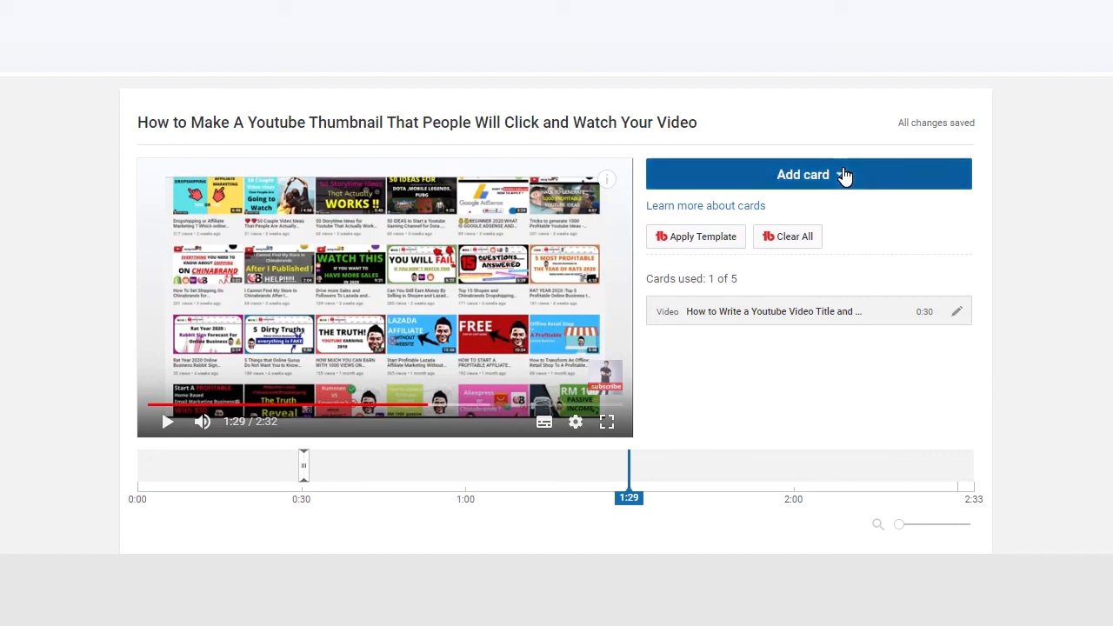
# - Confirm the card creation and finish the cards editor
pyautogui.click(803, 174)
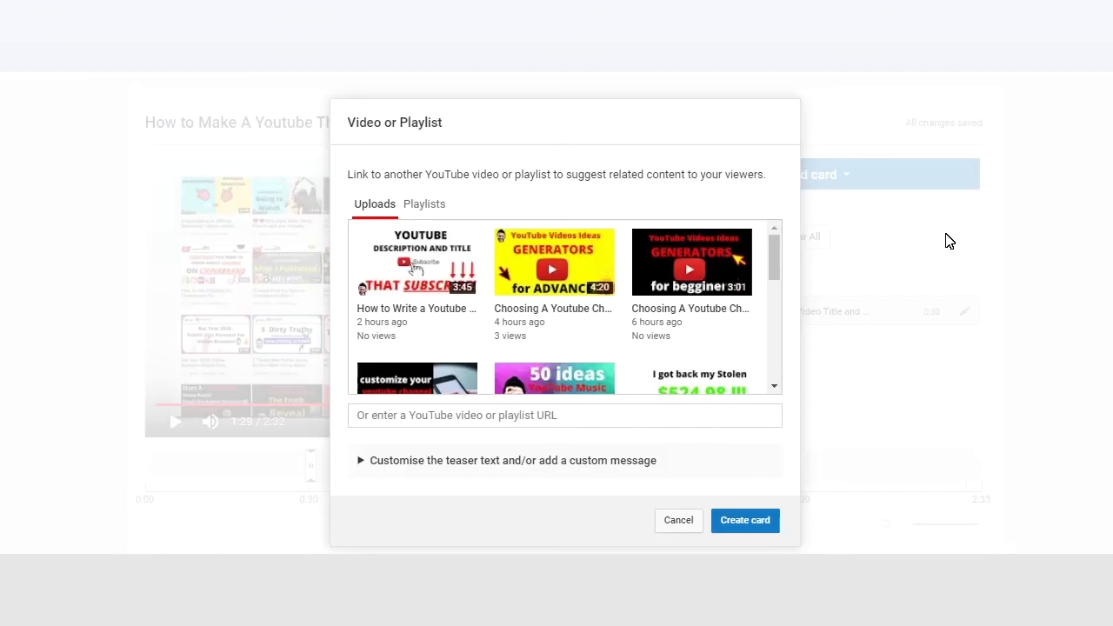
pyautogui.click(744, 519)
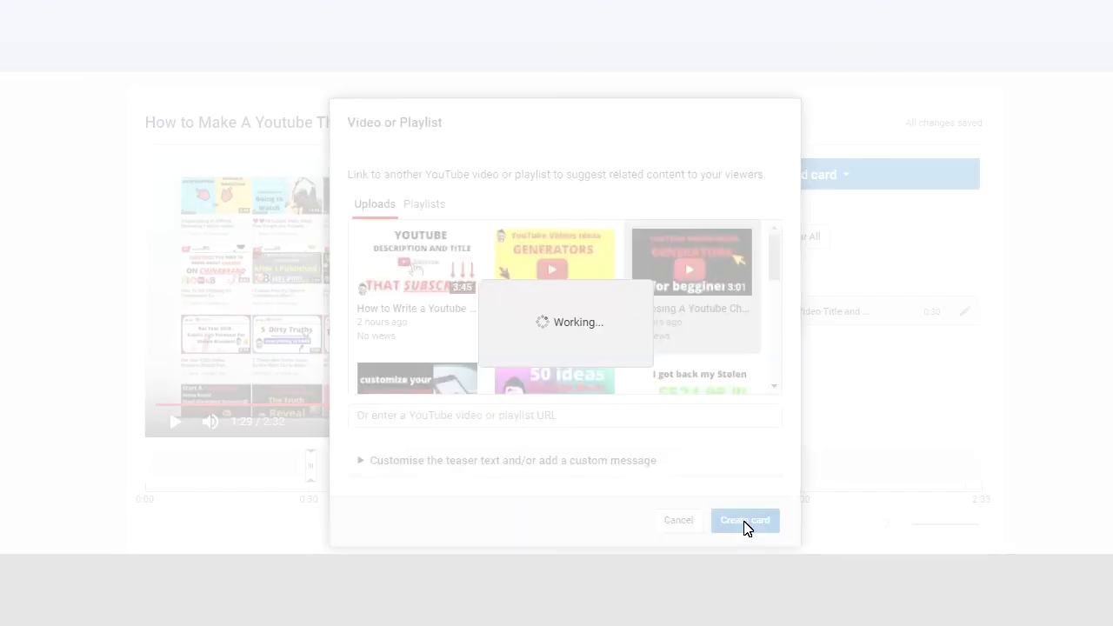
pyautogui.click(744, 520)
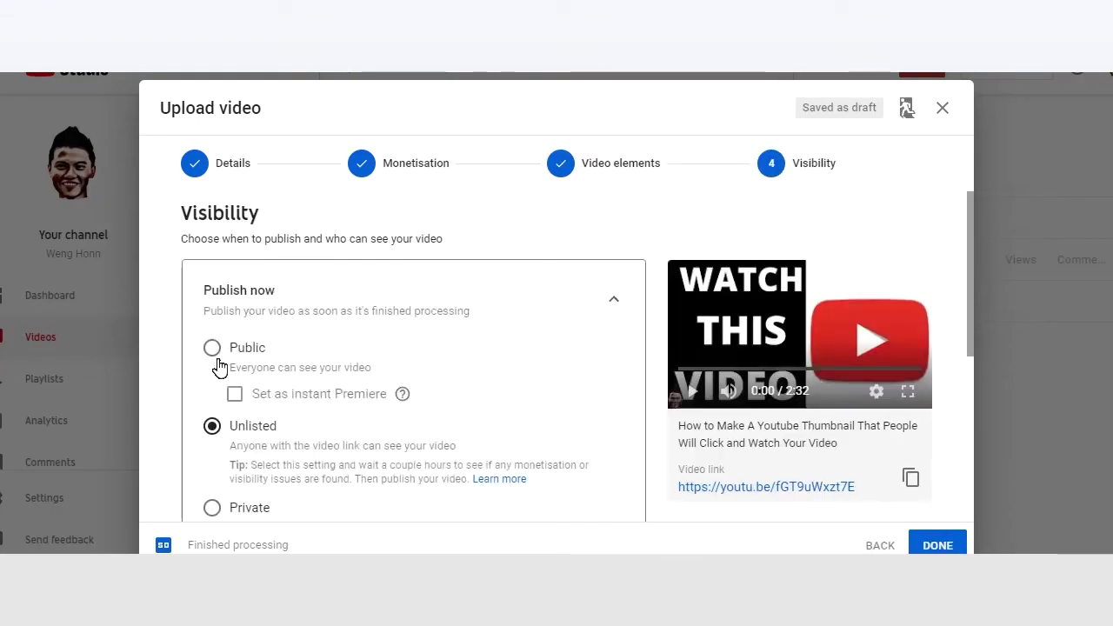
# - Set visibility to Public and publish the video
pyautogui.click(212, 348)
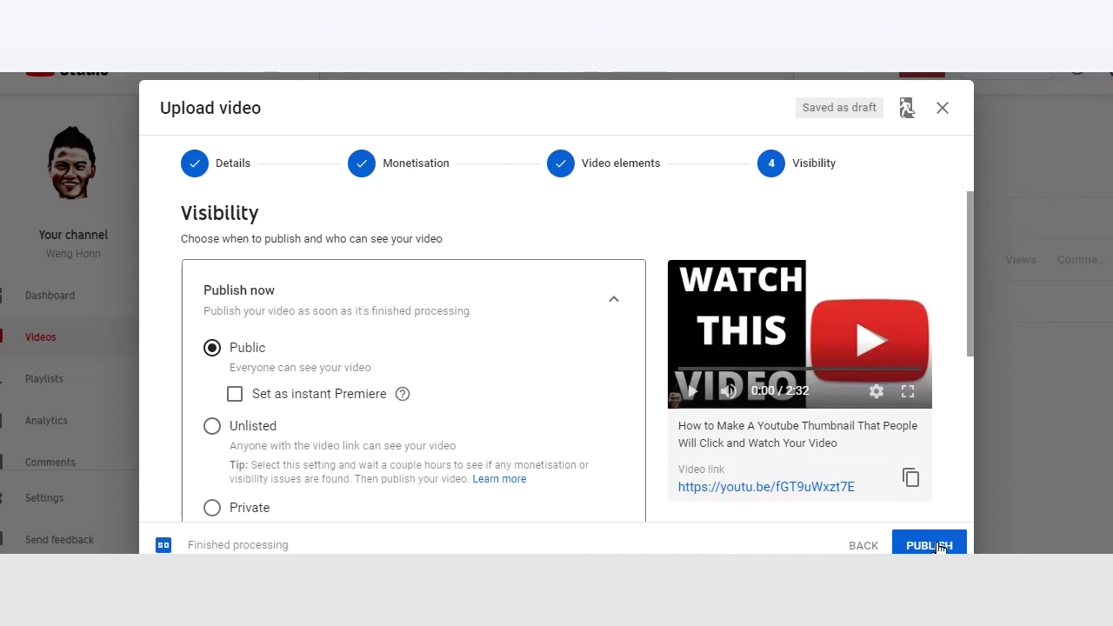
pyautogui.click(928, 546)
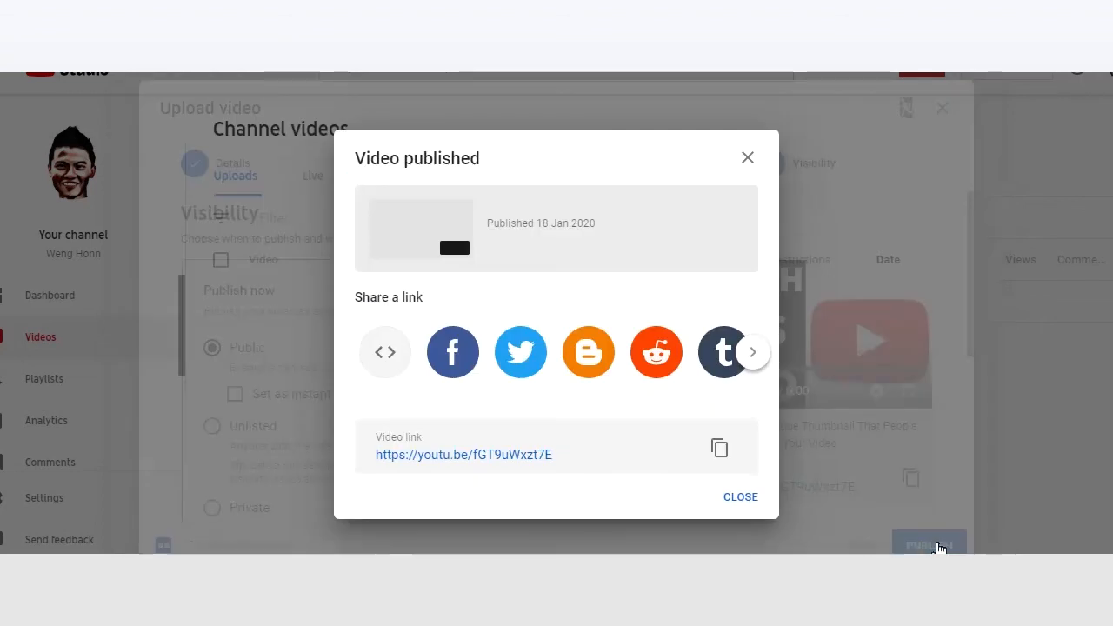